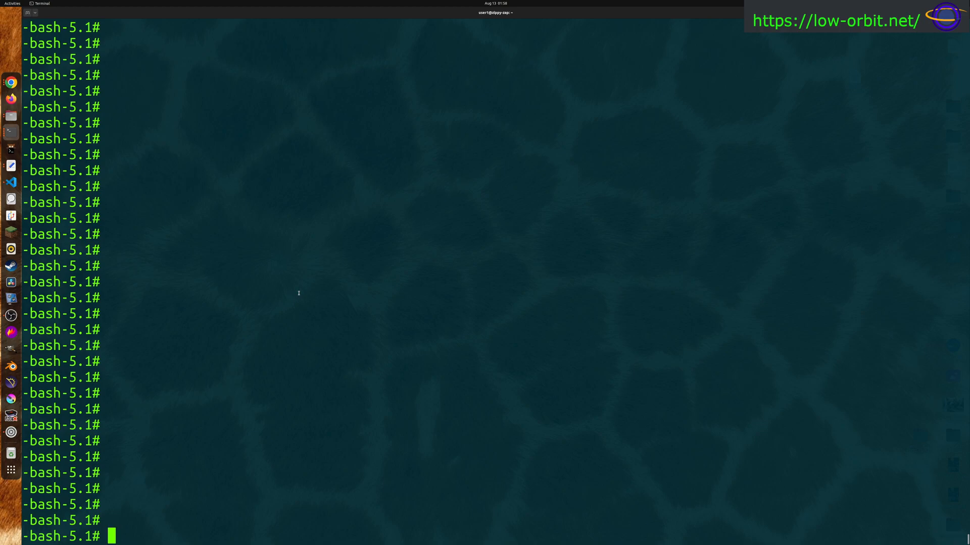
Step: Start a mysql session and list all databases, picking out testdb1 as the one to rename
type("mysql")
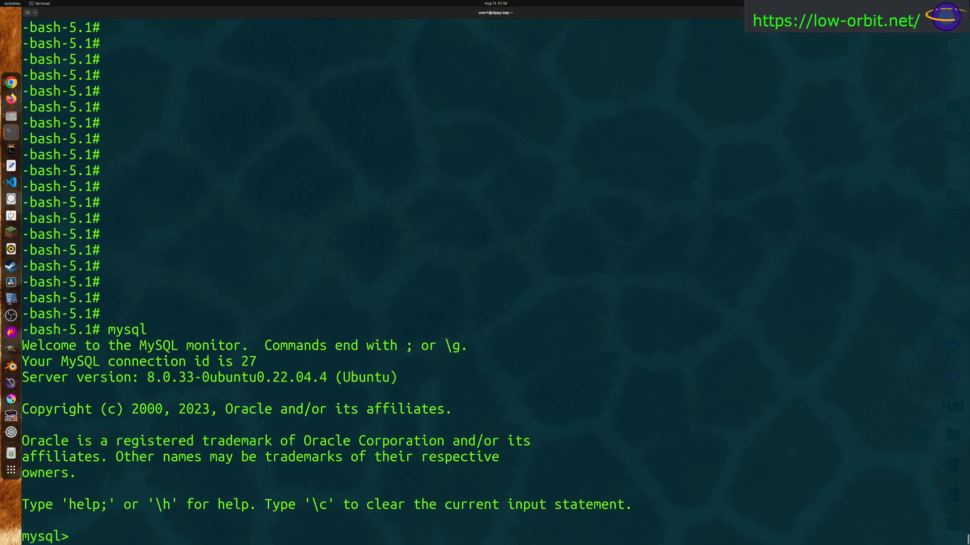
type("show databases;")
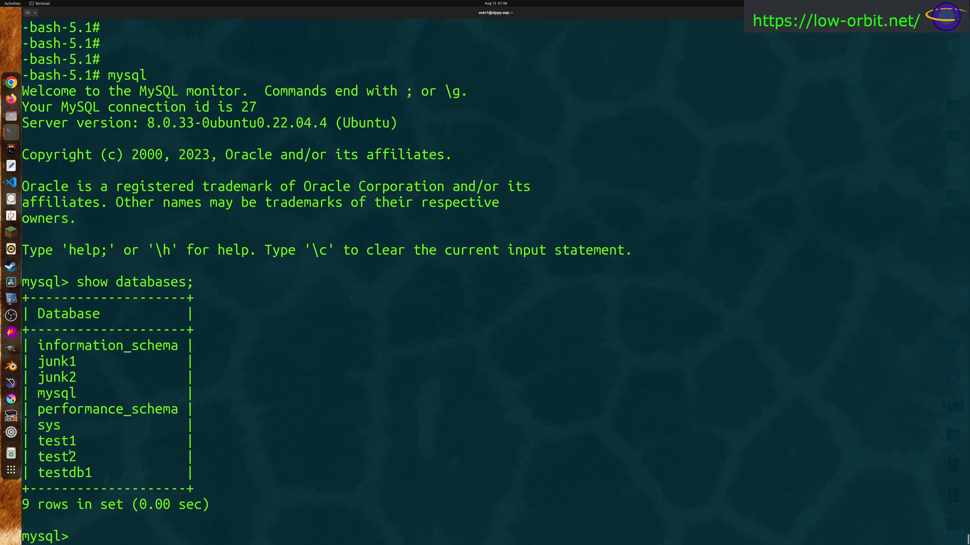
double_click(58, 473)
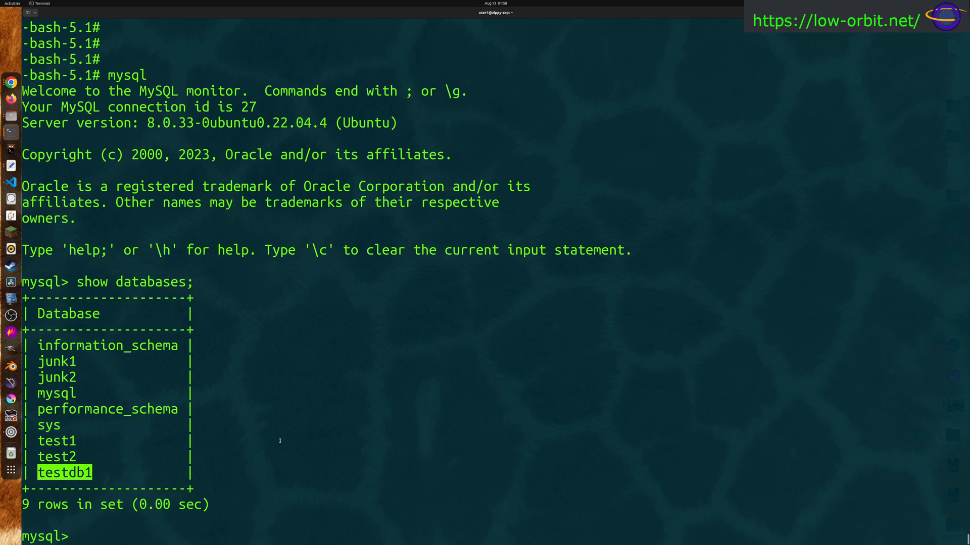
Step: Create the empty database testdb2, then exit the mysql session back to the shell
type("create d")
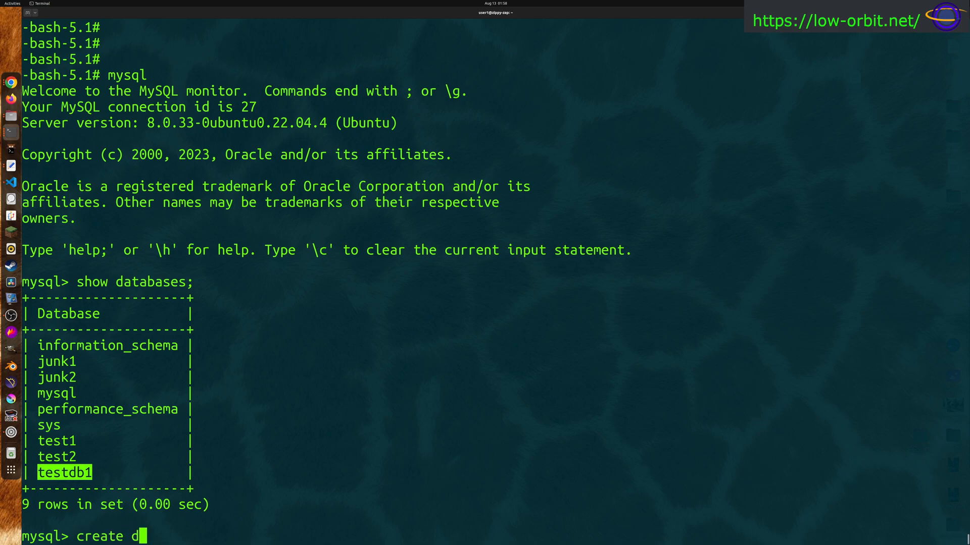
type("ata")
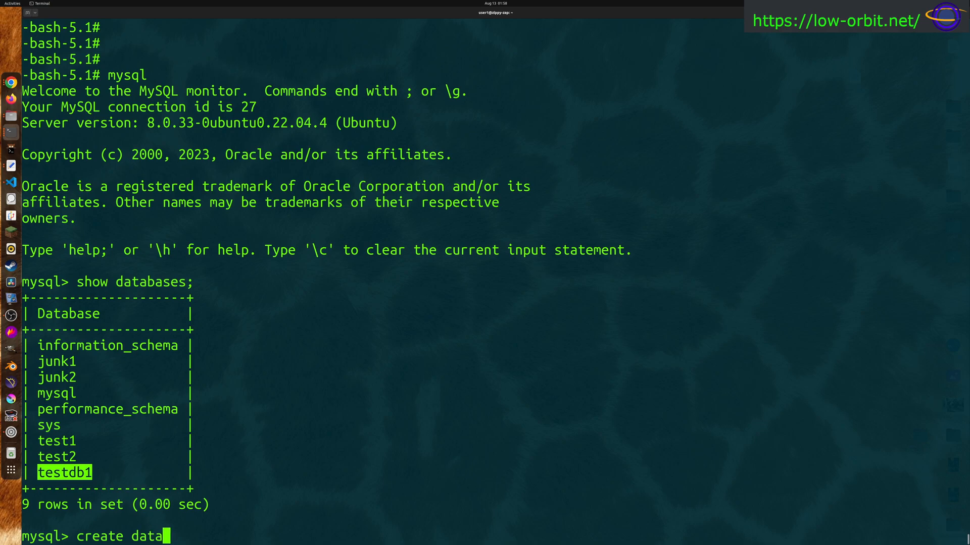
type("base")
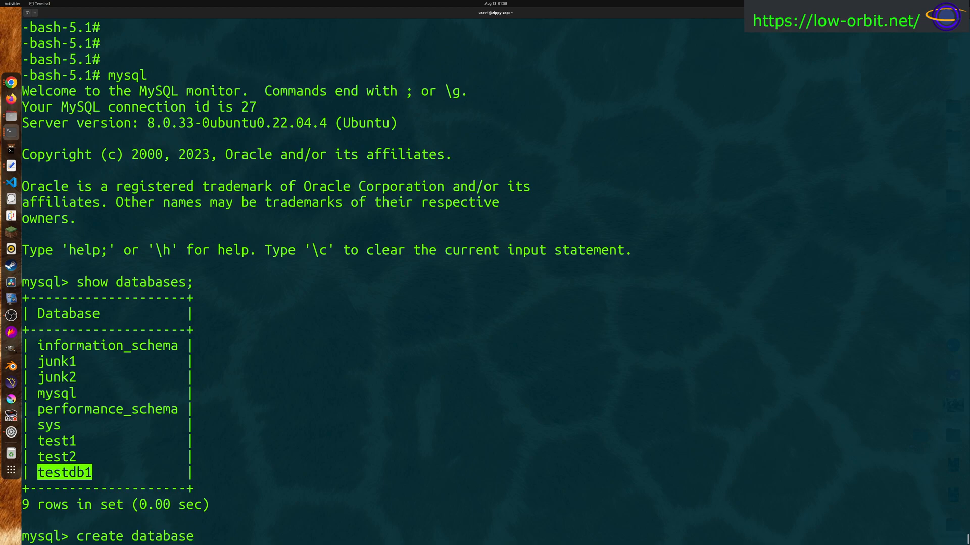
type("testdb2")
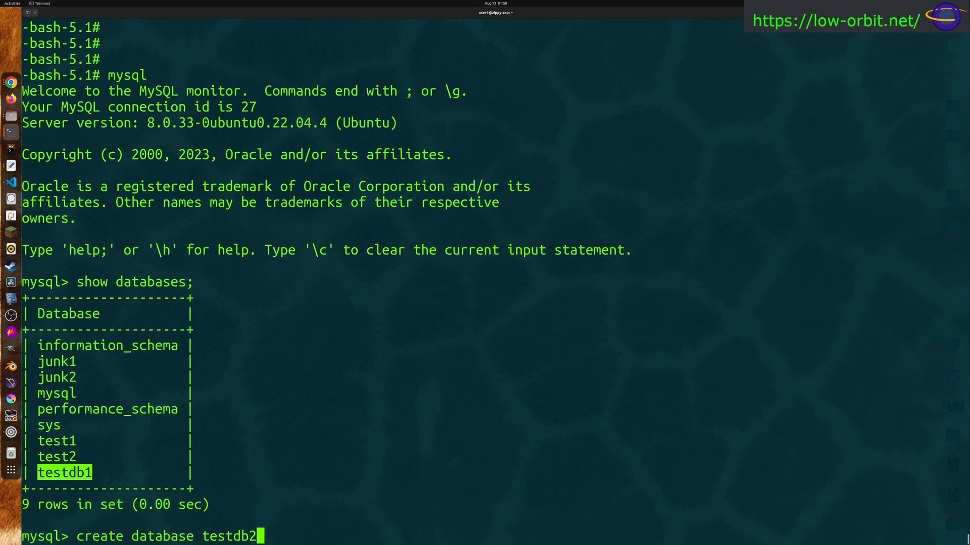
type(";")
type("show databases;")
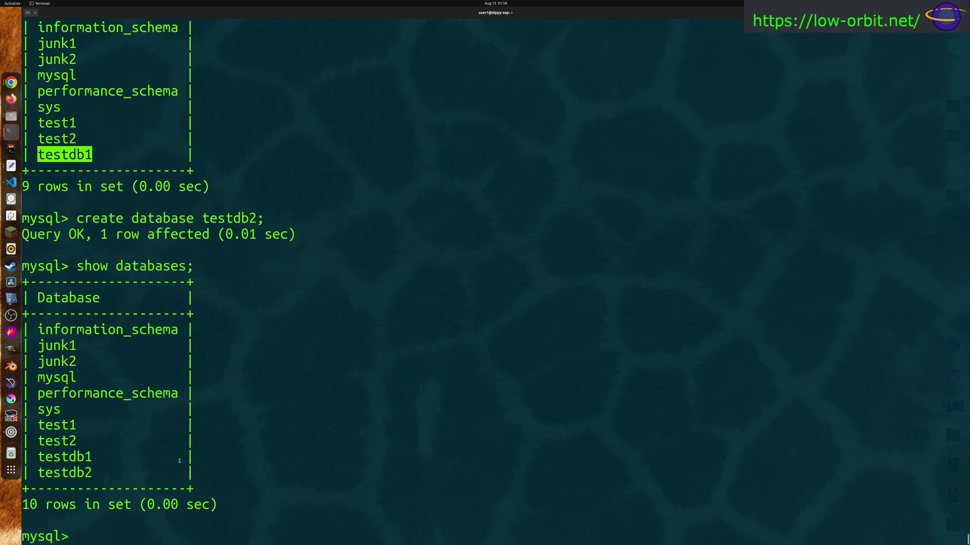
type("exit")
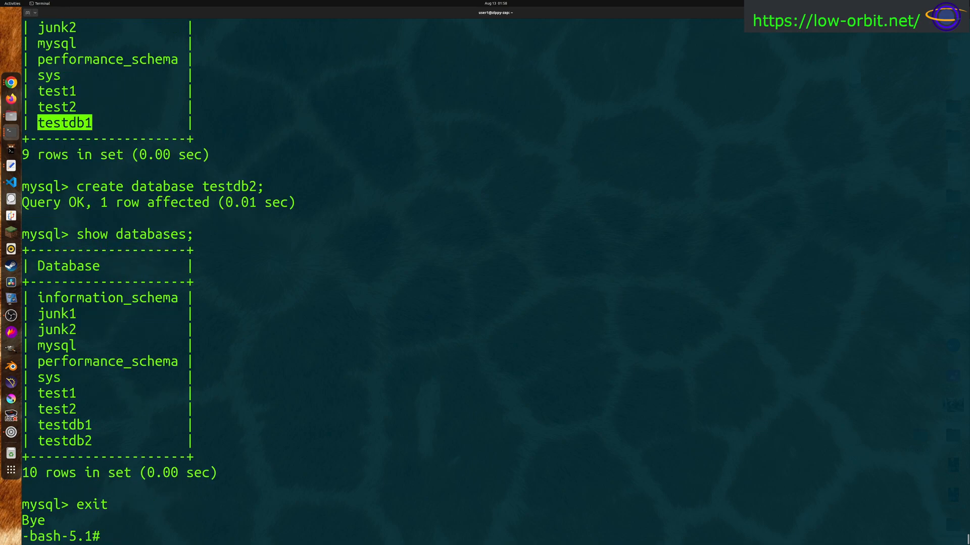
Step: Dump testdb1 to backup.sql with mysqldump
type("mysqldu")
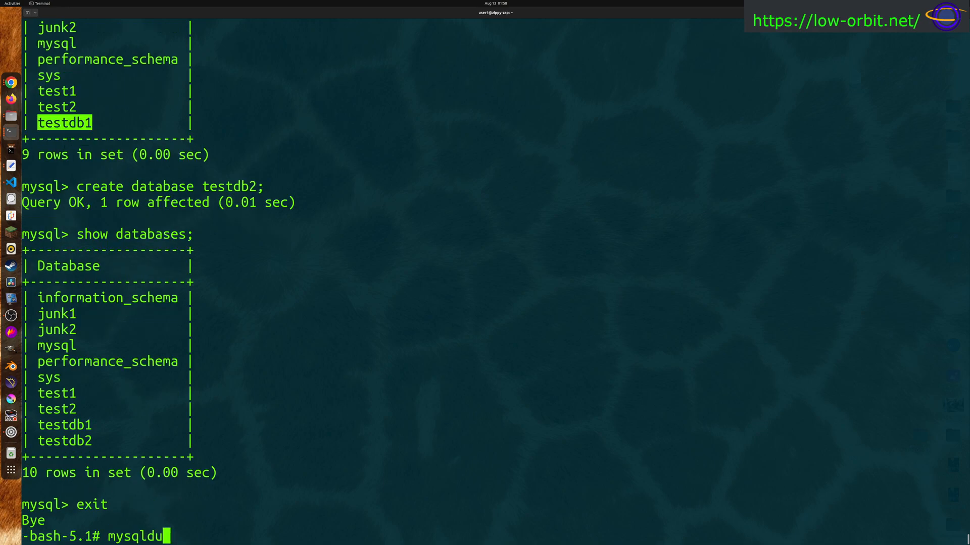
type("mp")
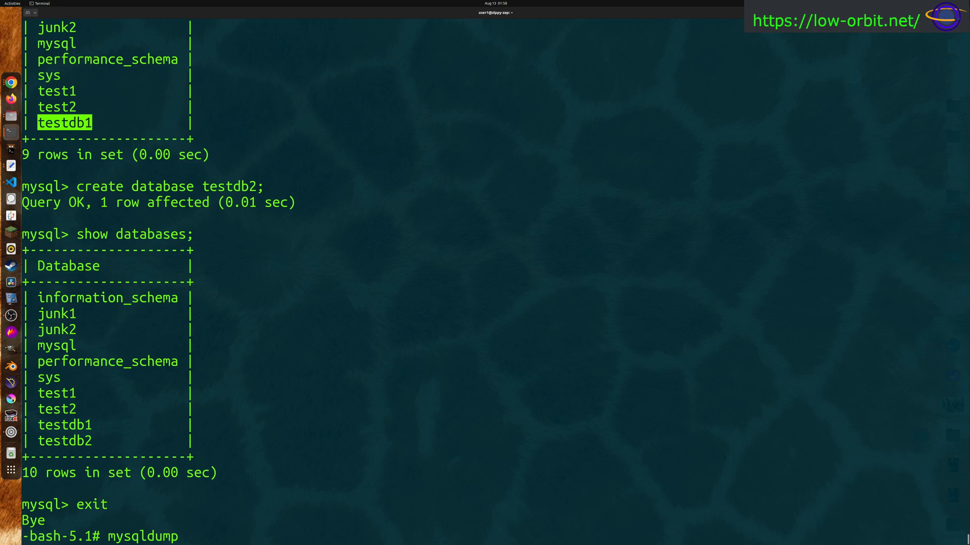
type("testdb1 > backup.sql")
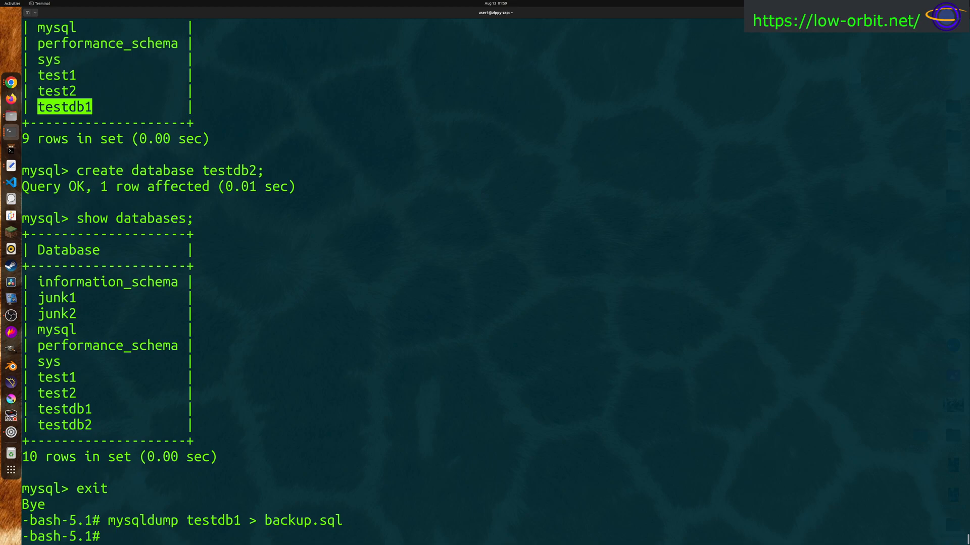
Step: Import backup.sql into testdb2 with mysql testdb2 < backup.sql, then relaunch mysql
type("msql")
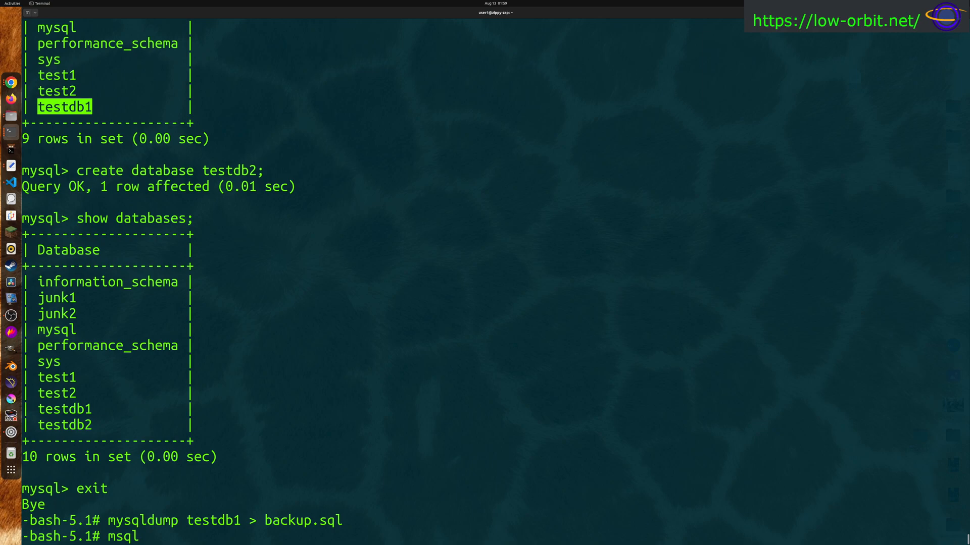
key("BackSpace")
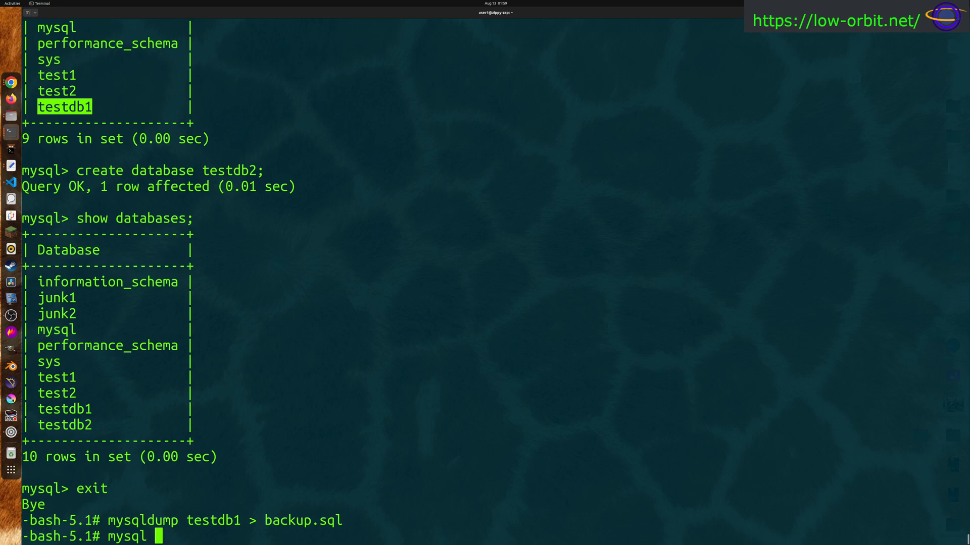
type("testd")
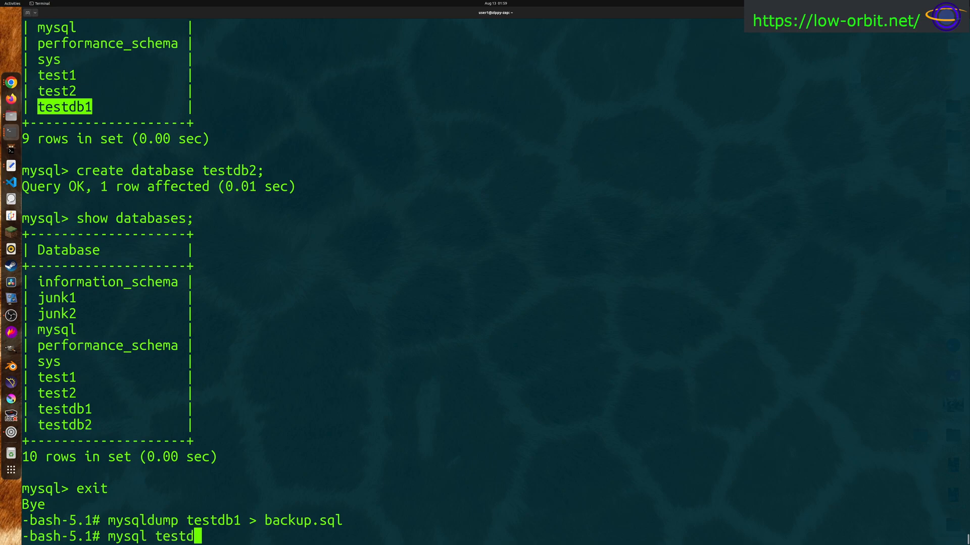
type("b2")
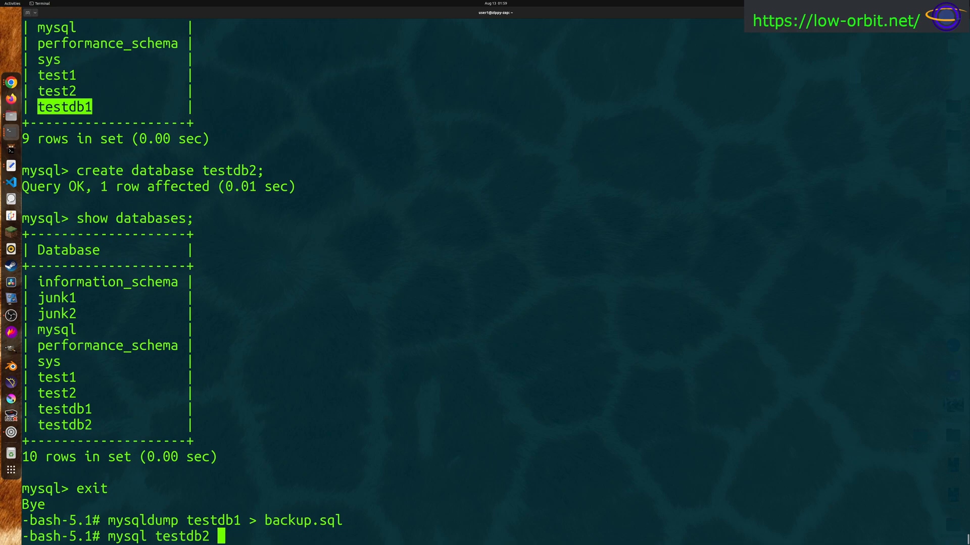
type("<")
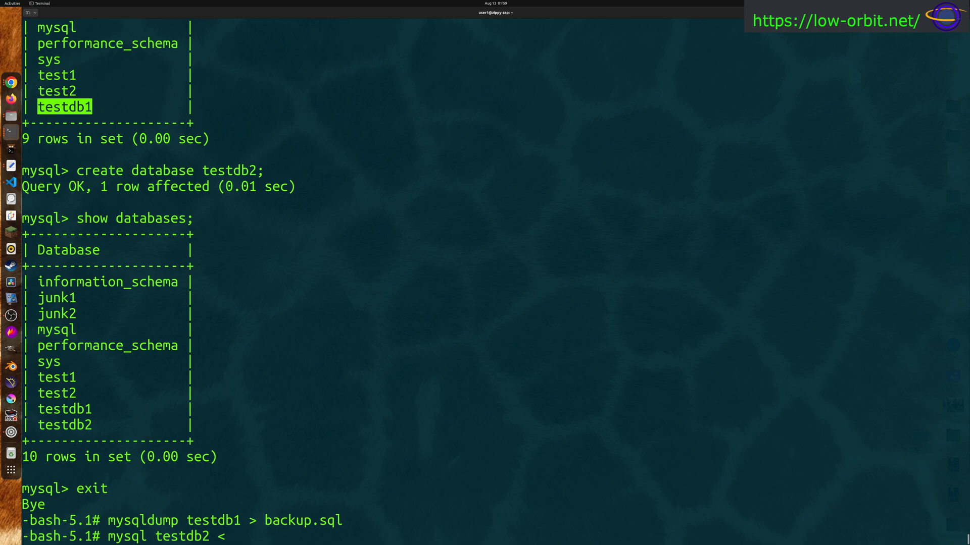
type("backup.s")
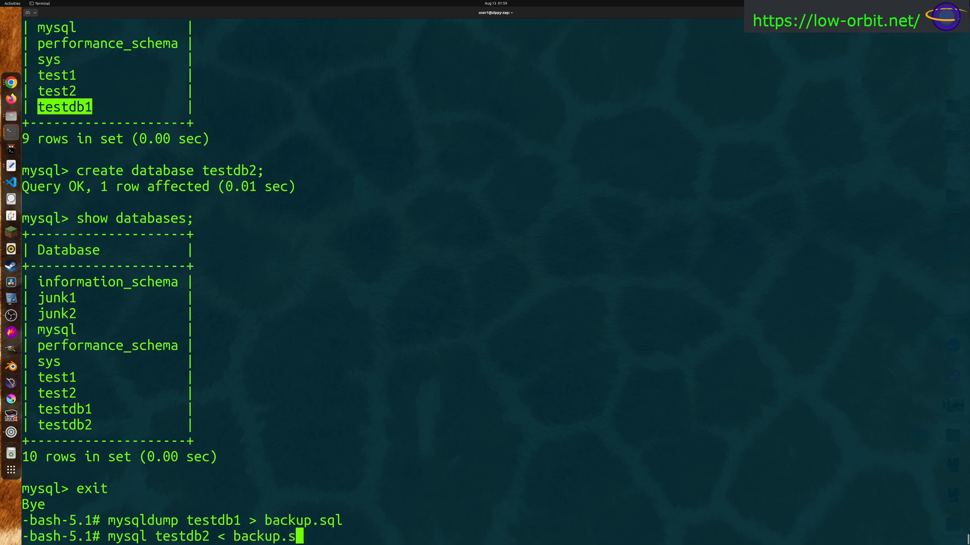
key("Return")
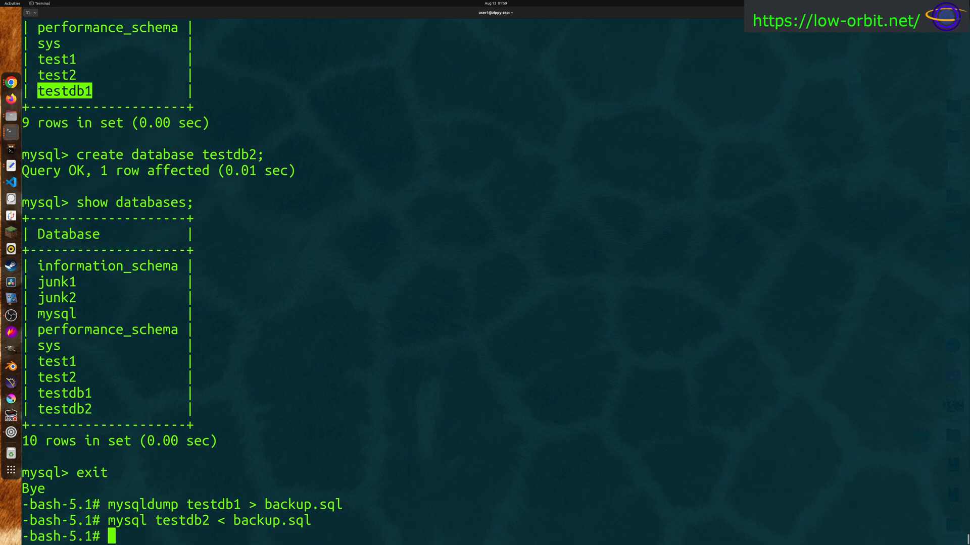
type("mysql")
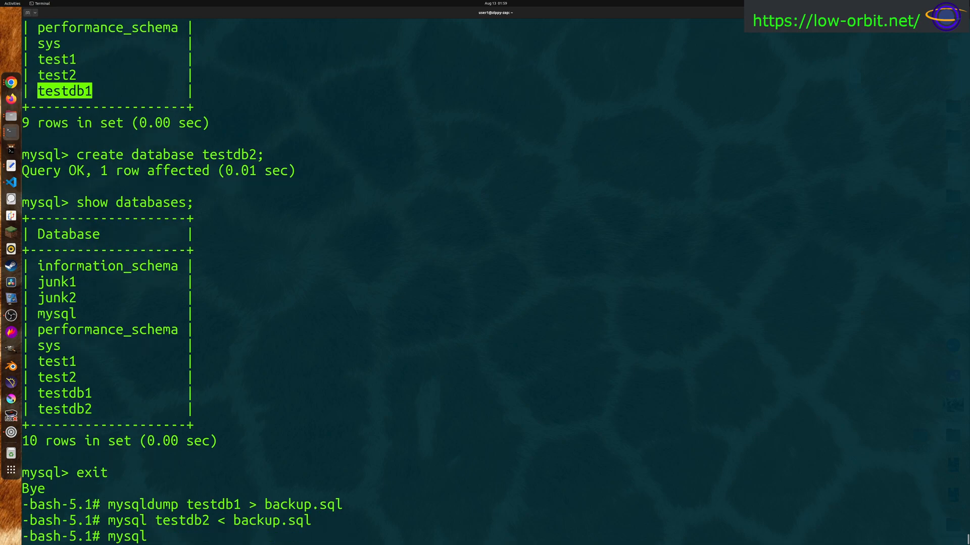
Step: Enter the mysql monitor and list the databases, now including testdb2
key("Return")
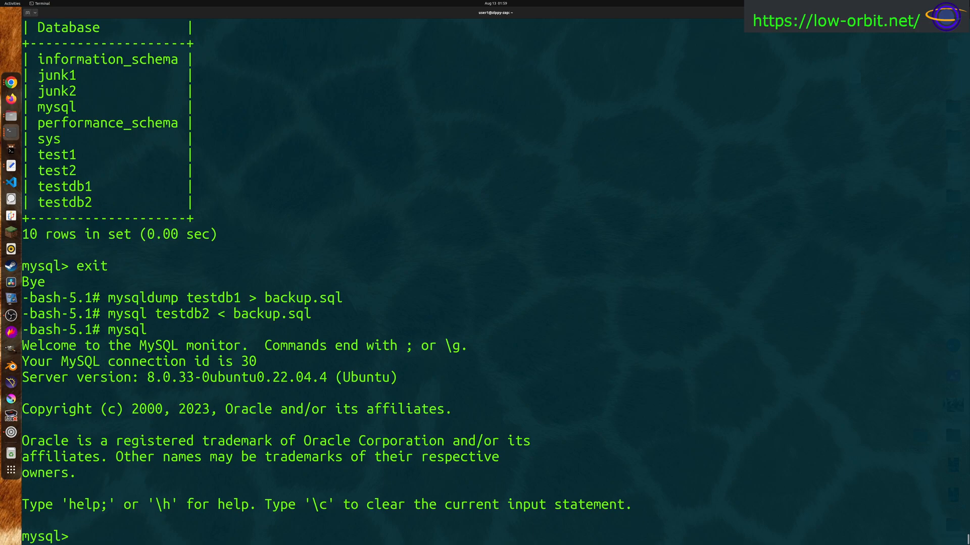
type("show dat")
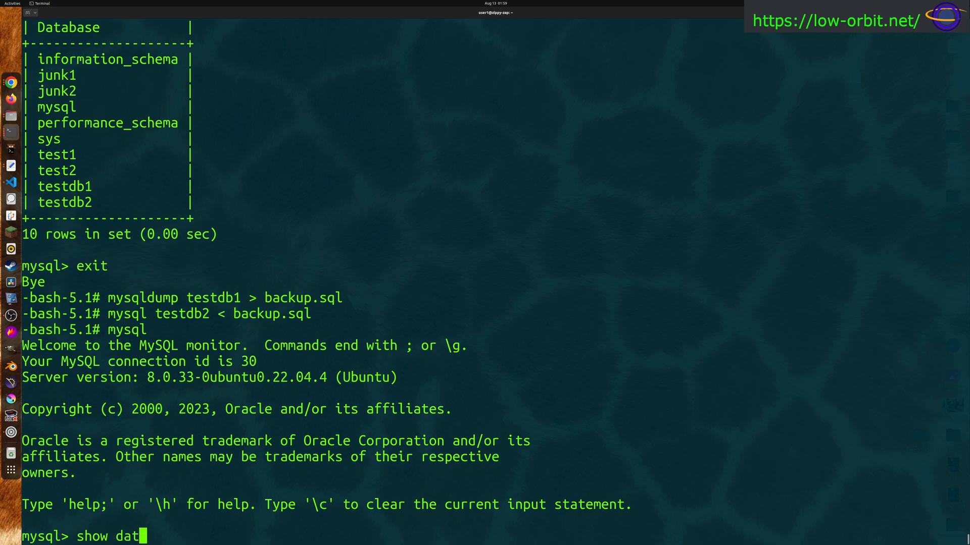
key("Return")
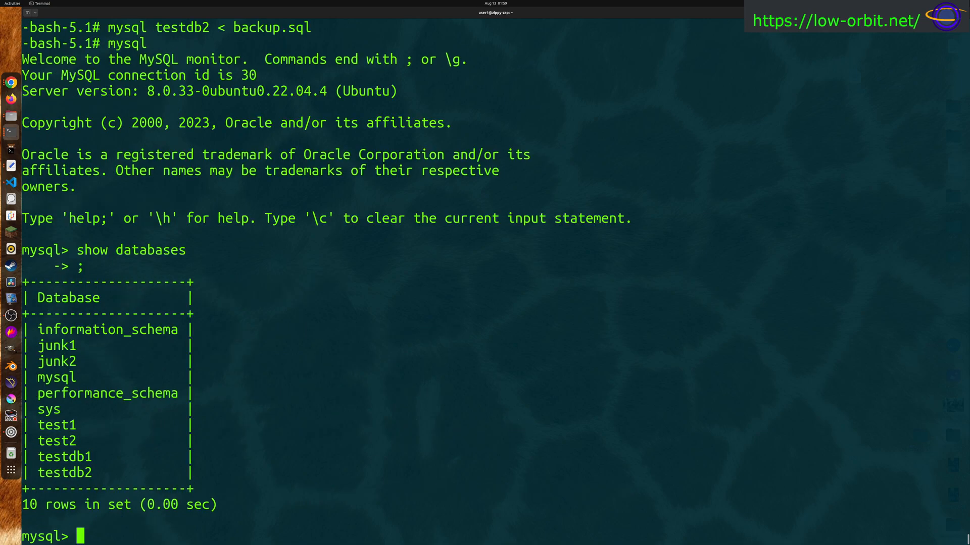
Step: Drop database testdb1 and list databases again to confirm only testdb2 remains
type("drop dta")
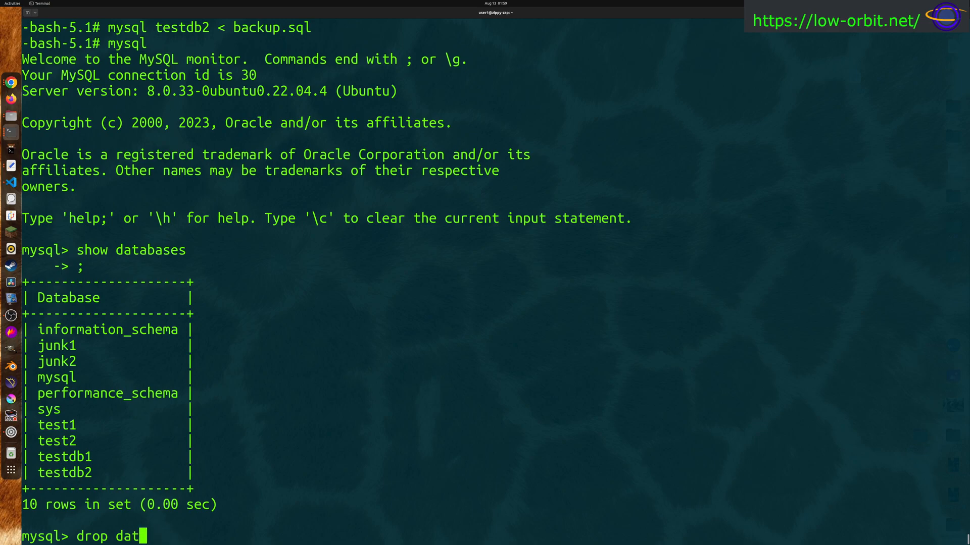
type("abase")
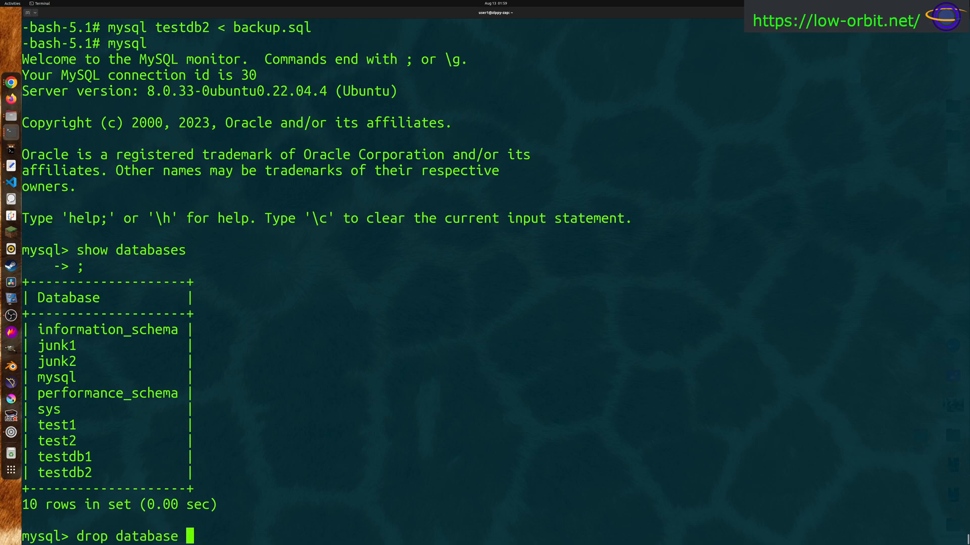
type("testdb1;")
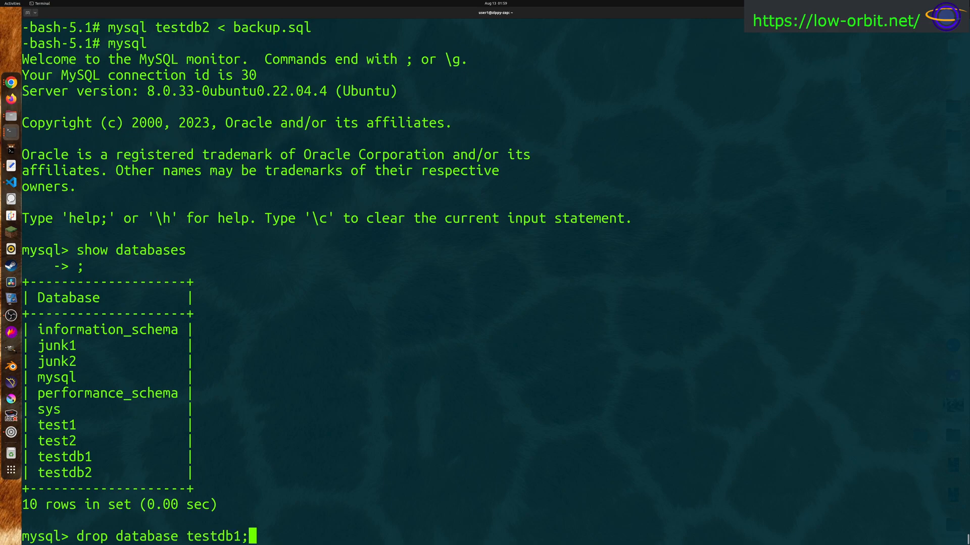
key("Return")
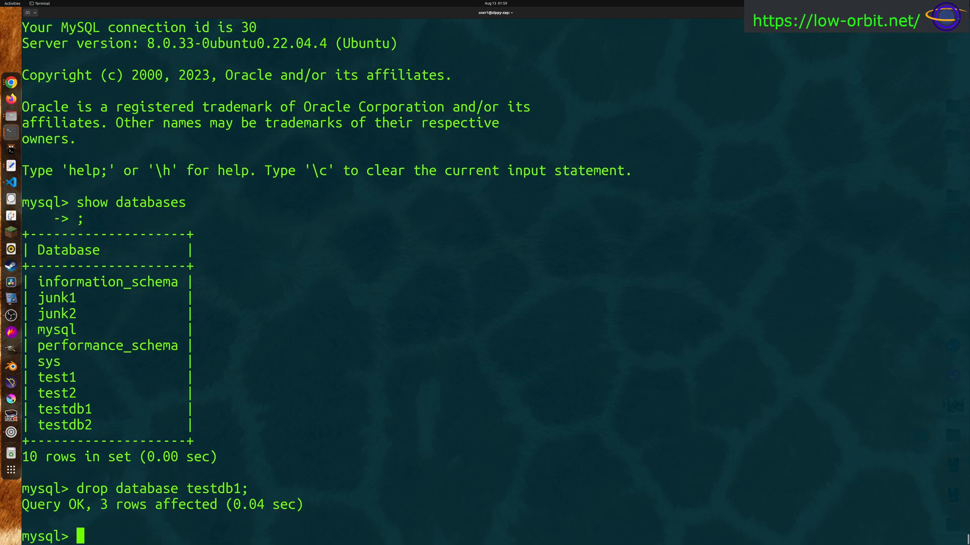
type("show databases")
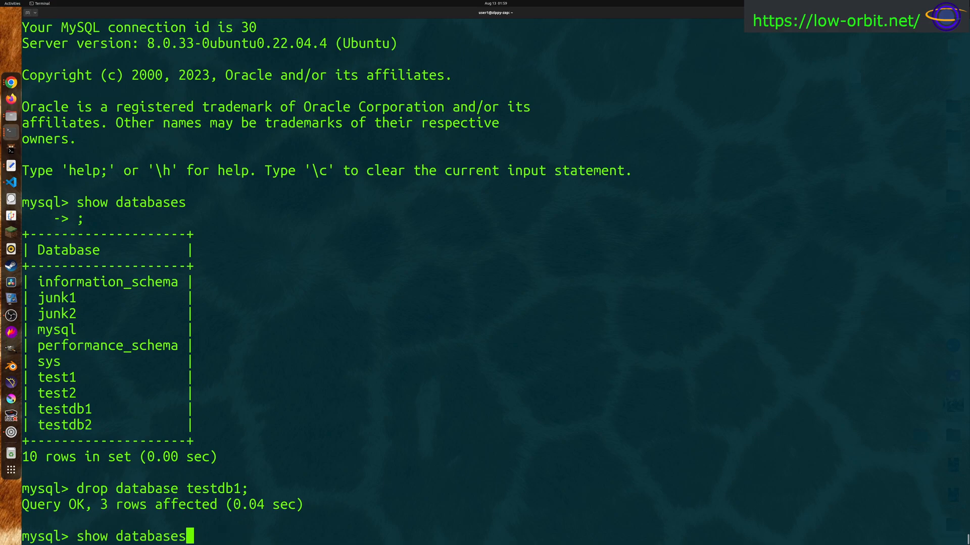
key("Return")
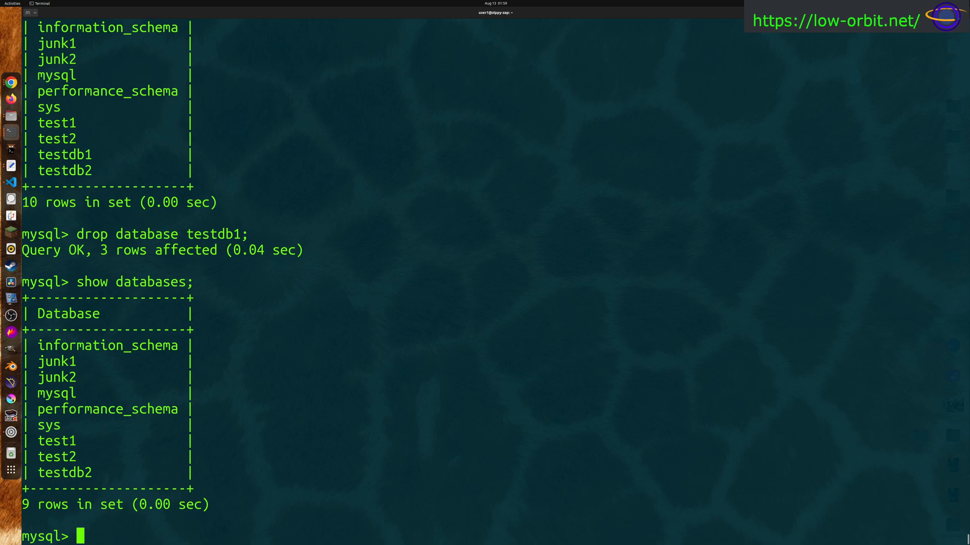
Step: Switch to testdb2 and list its tables: employee, food, inventory
type("use")
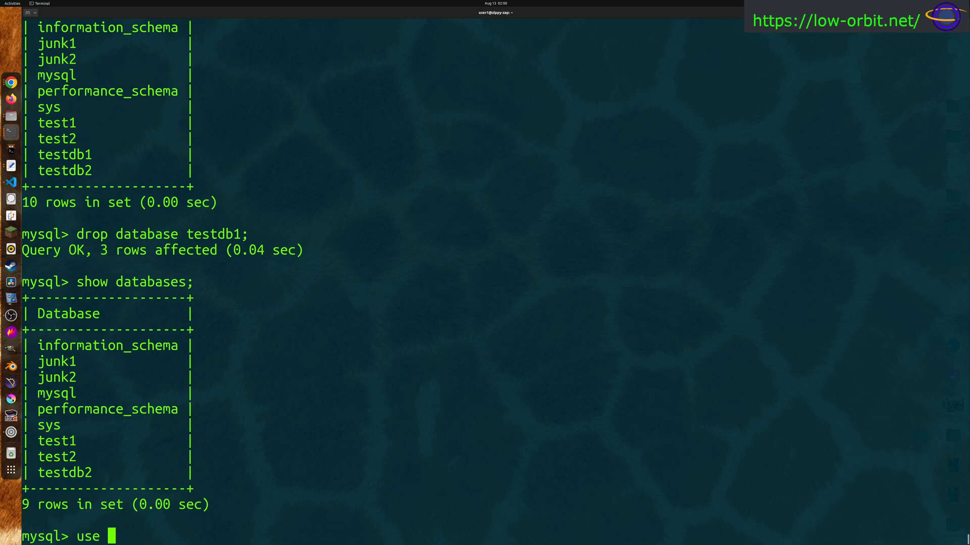
type("testdb2;")
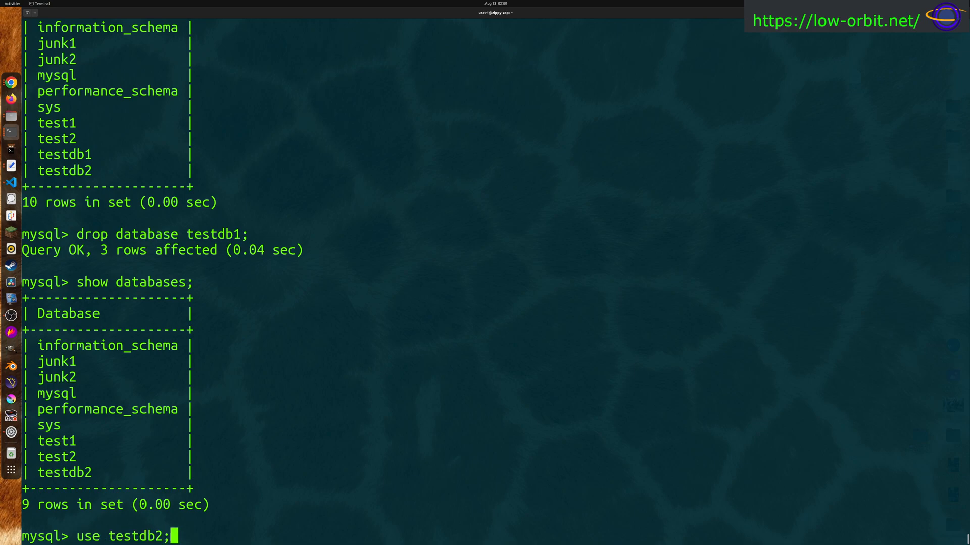
key("Return")
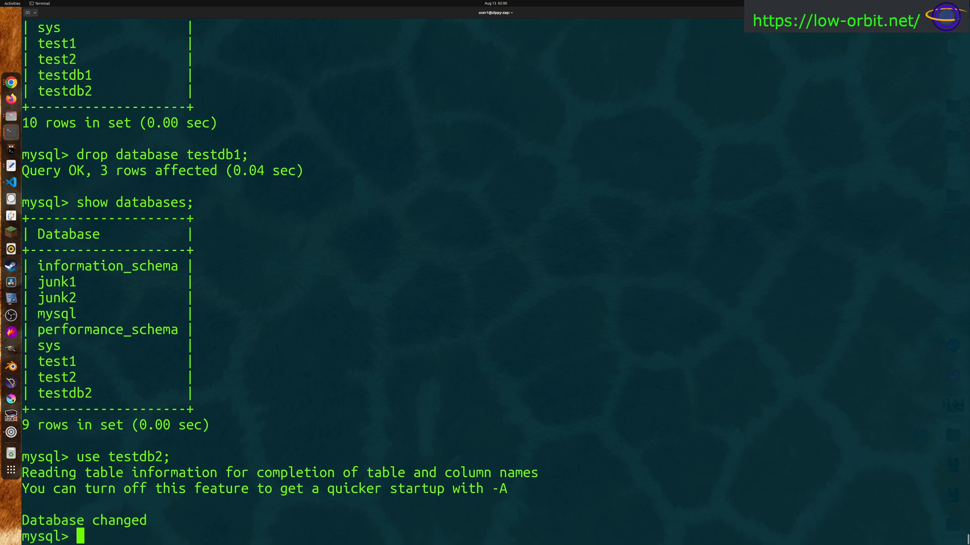
type("show tables;")
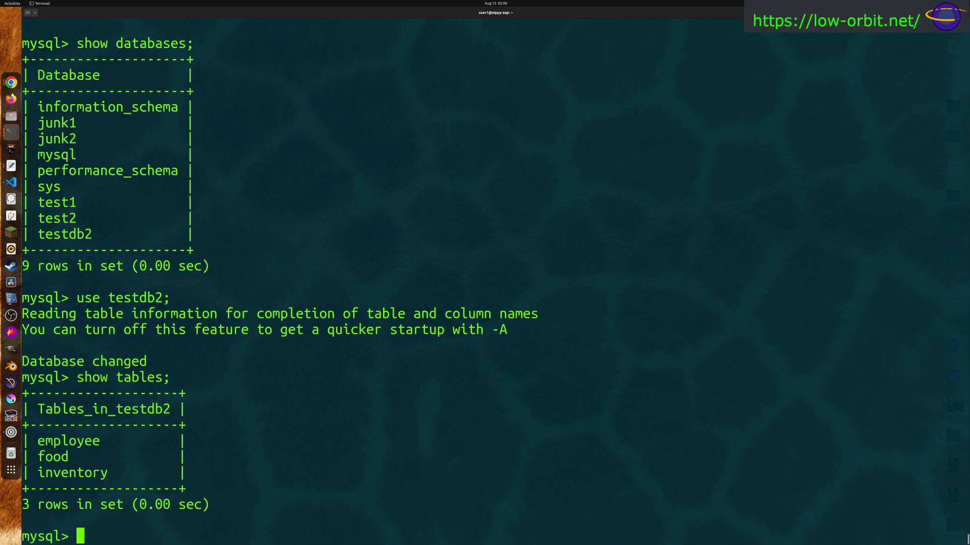
Step: Query all rows of the food table, returning its five copied rows
type("select I fro")
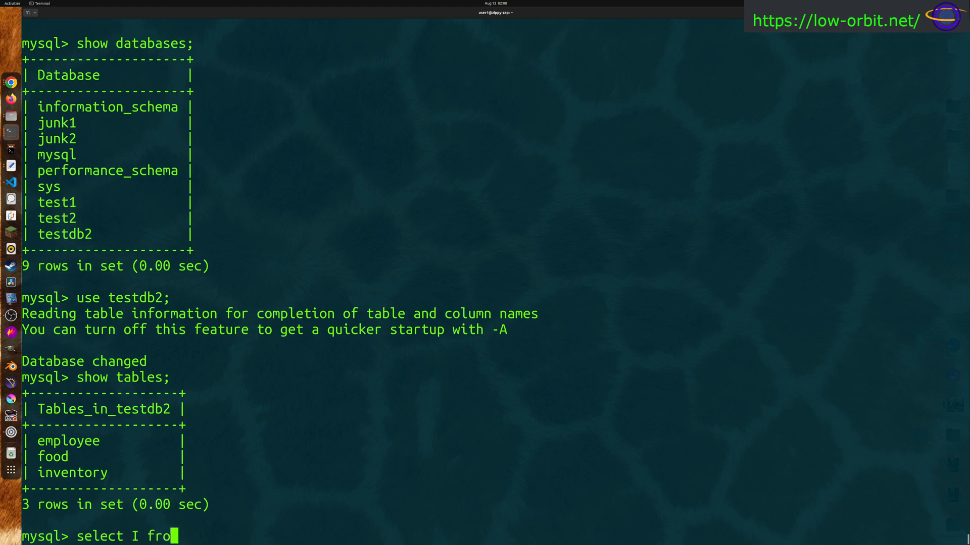
type("m foo")
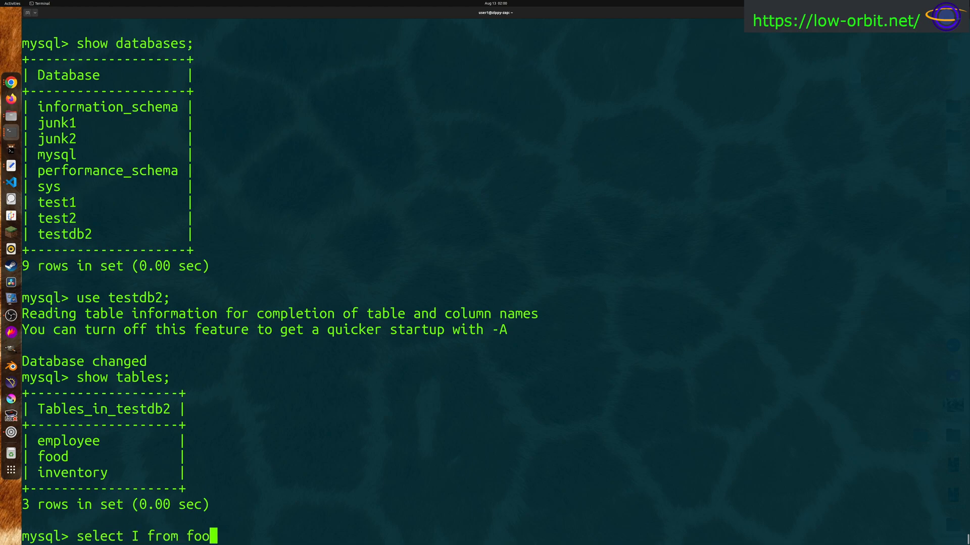
type("d;")
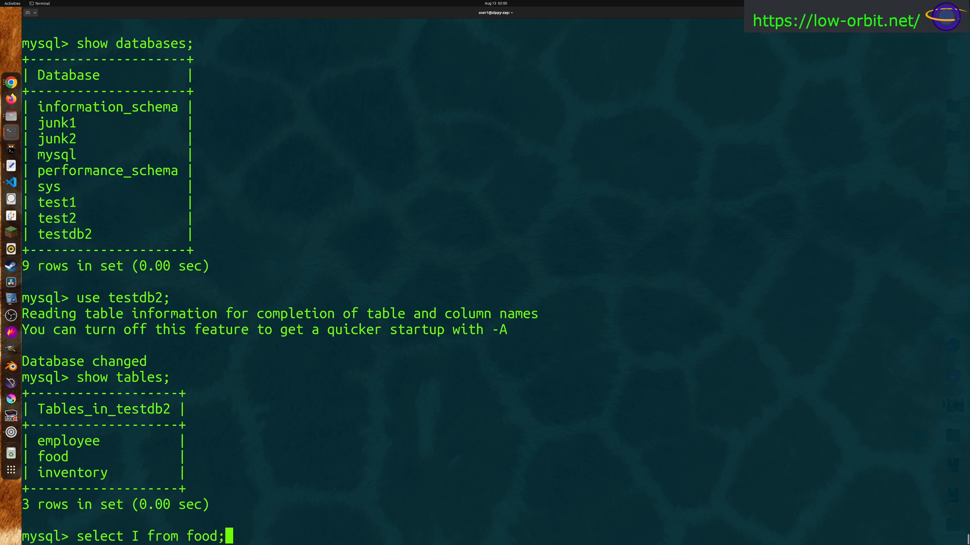
key("BackSpace")
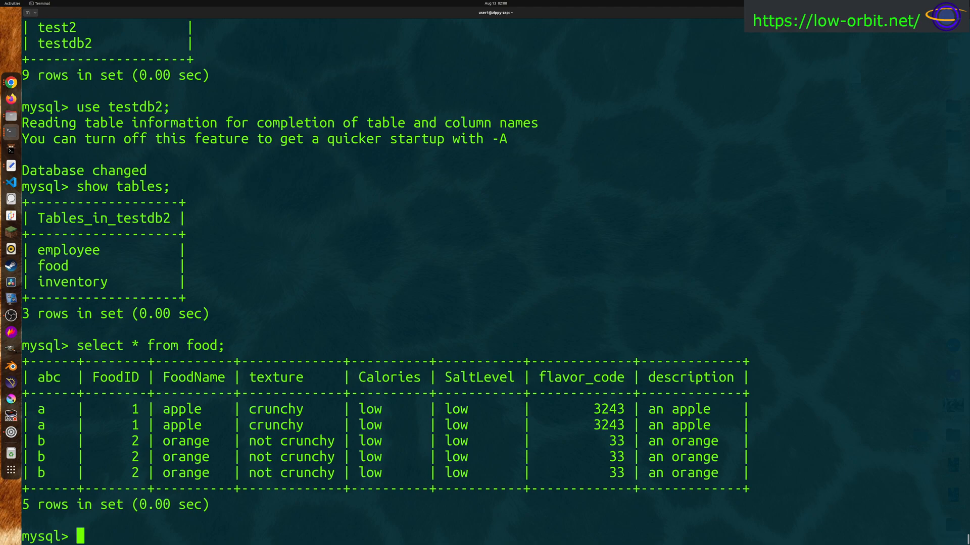
type("show dt")
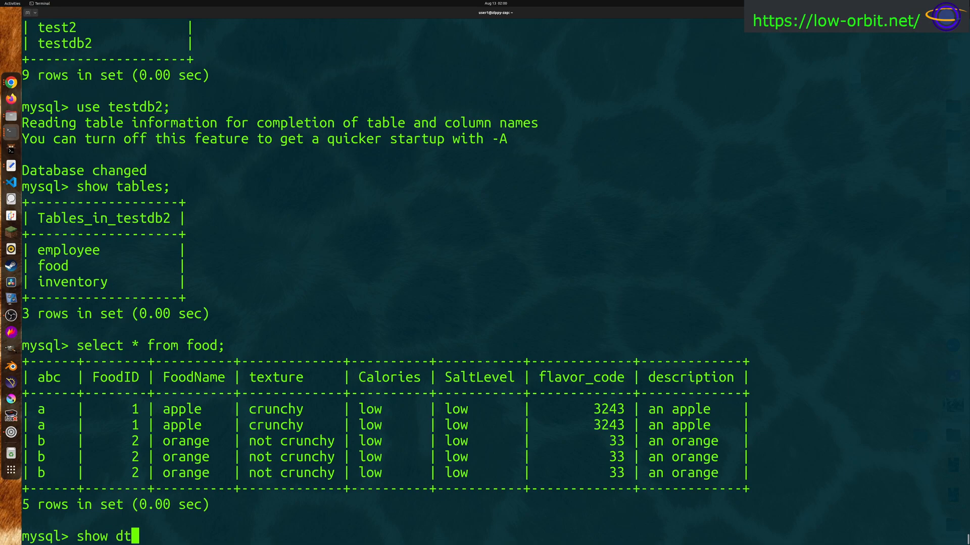